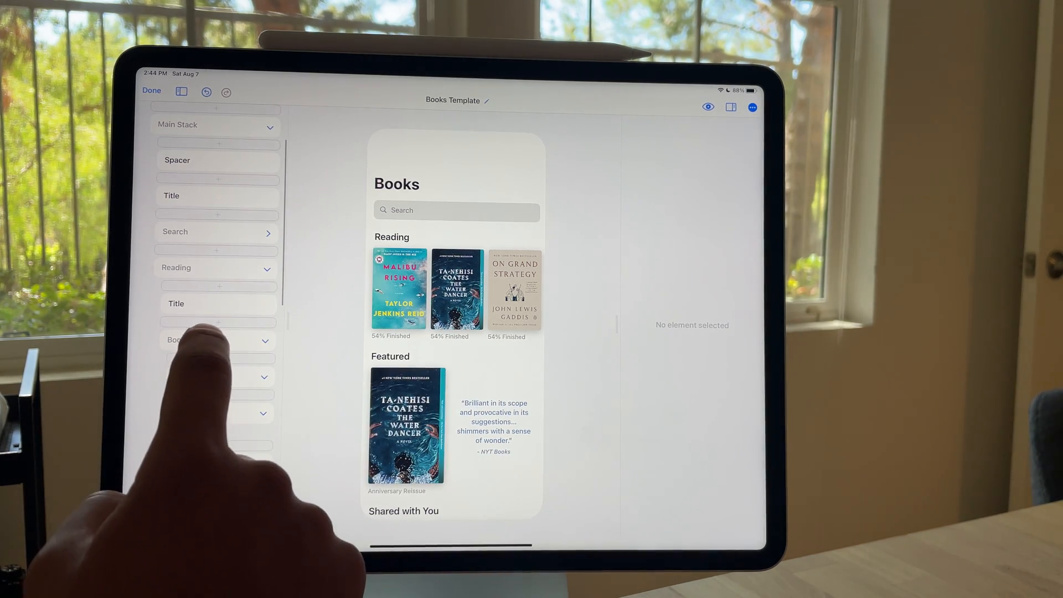
Select the reading books row and dismiss its rename prompt without changing the name.
{"action": "left_click", "coordinate": [210, 340]}
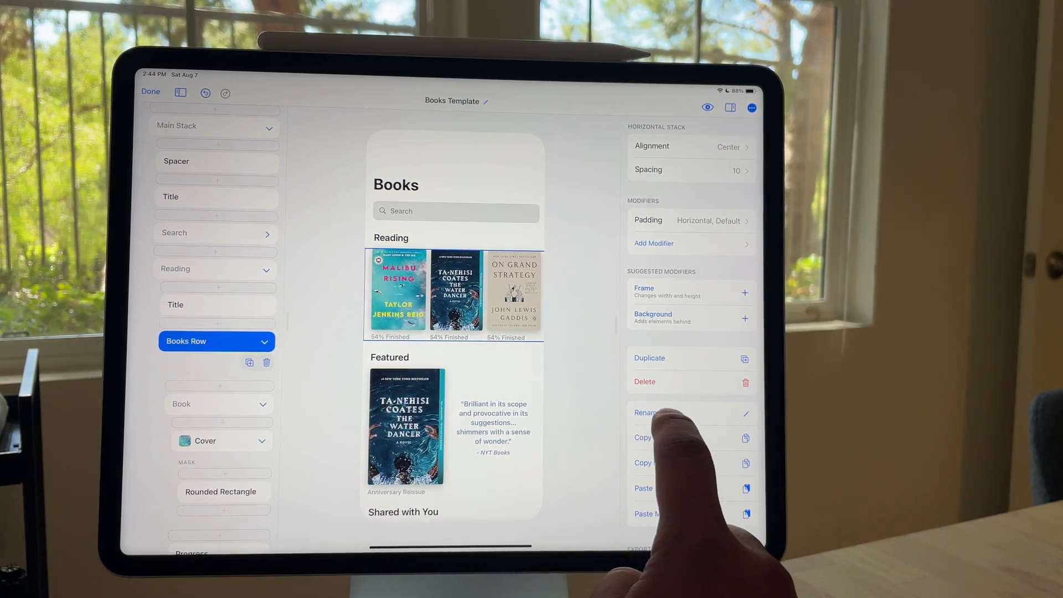
{"action": "left_click", "coordinate": [645, 412]}
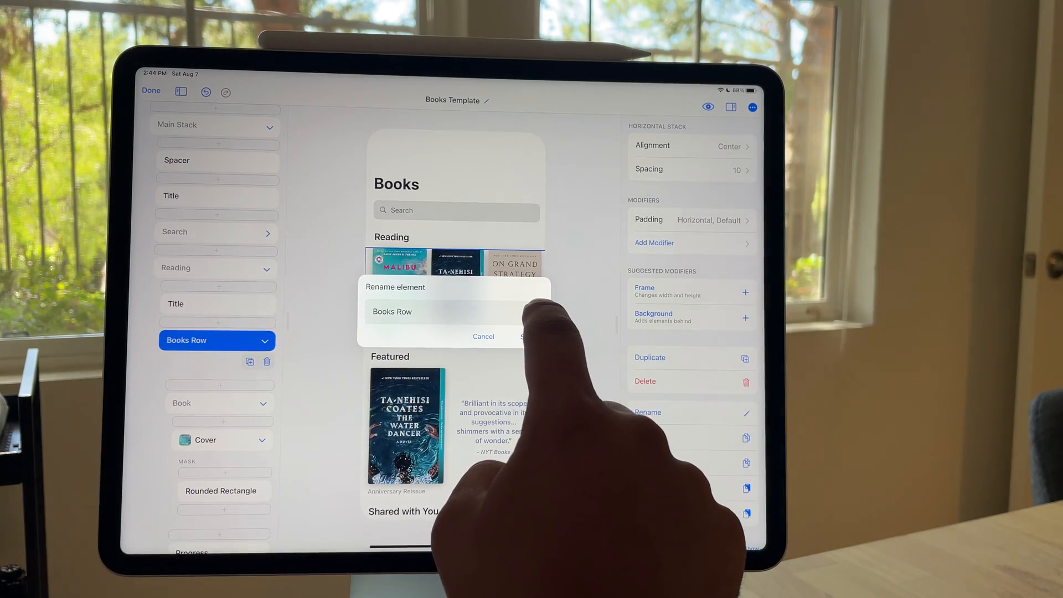
{"action": "left_click", "coordinate": [483, 335]}
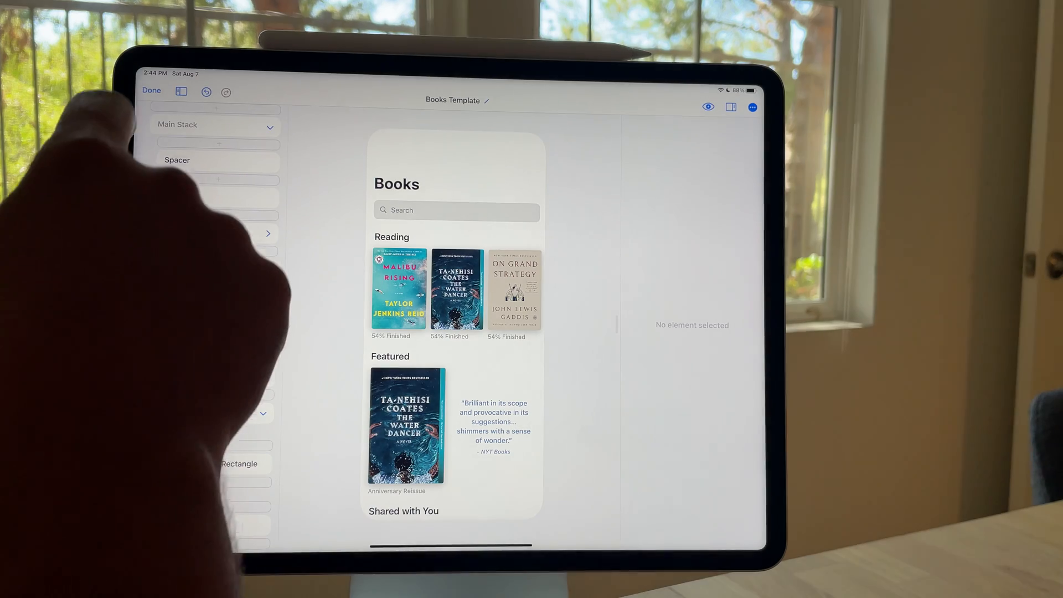
Leave Books Template and browse the layers of the Graphical Widget design.
{"action": "left_click", "coordinate": [152, 90]}
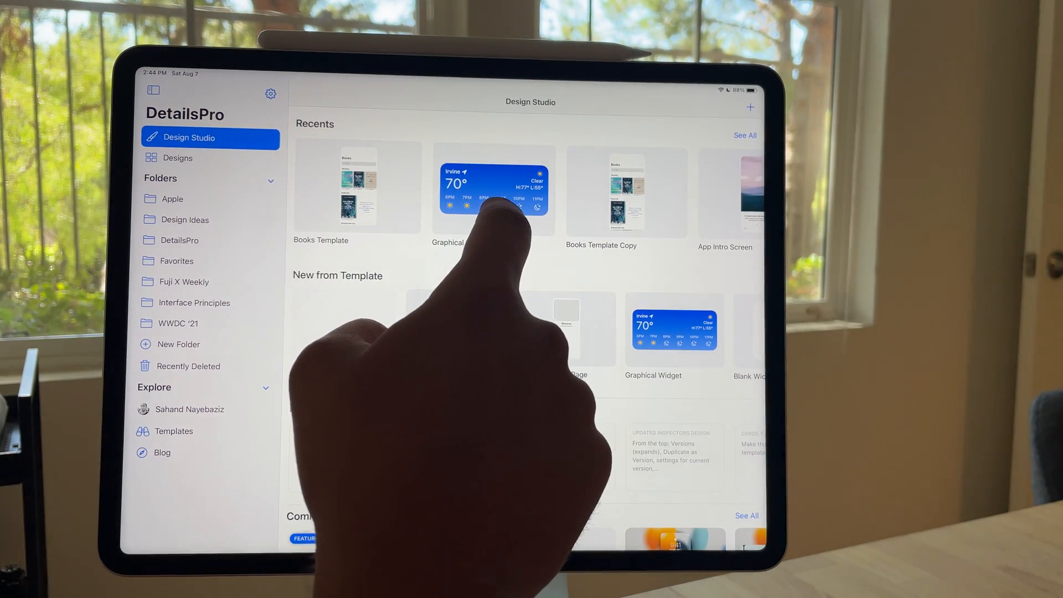
{"action": "left_click", "coordinate": [494, 186]}
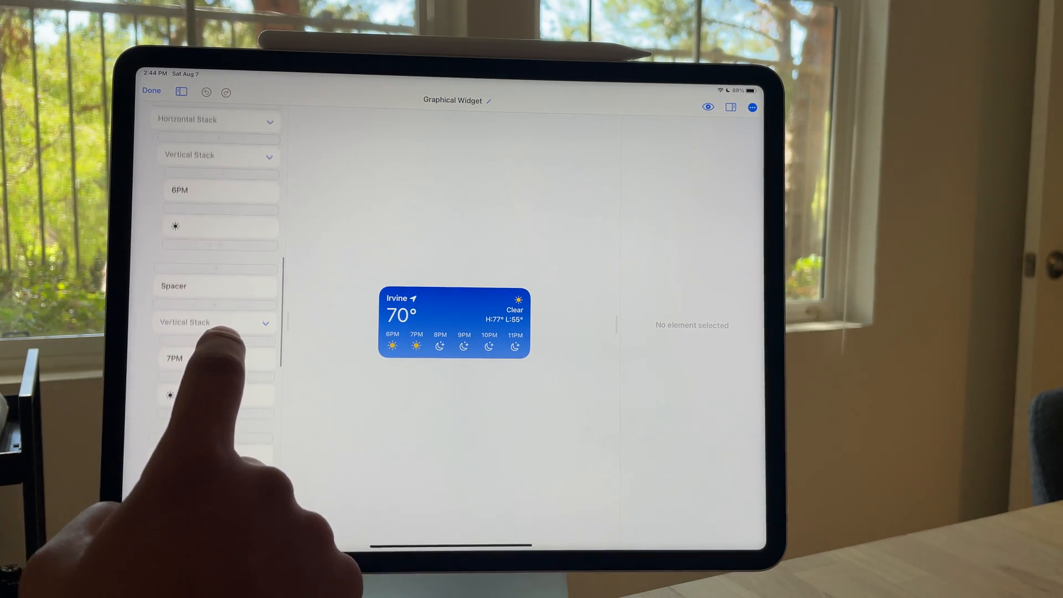
{"action": "scroll", "scroll_direction": "down", "scroll_amount": 3}
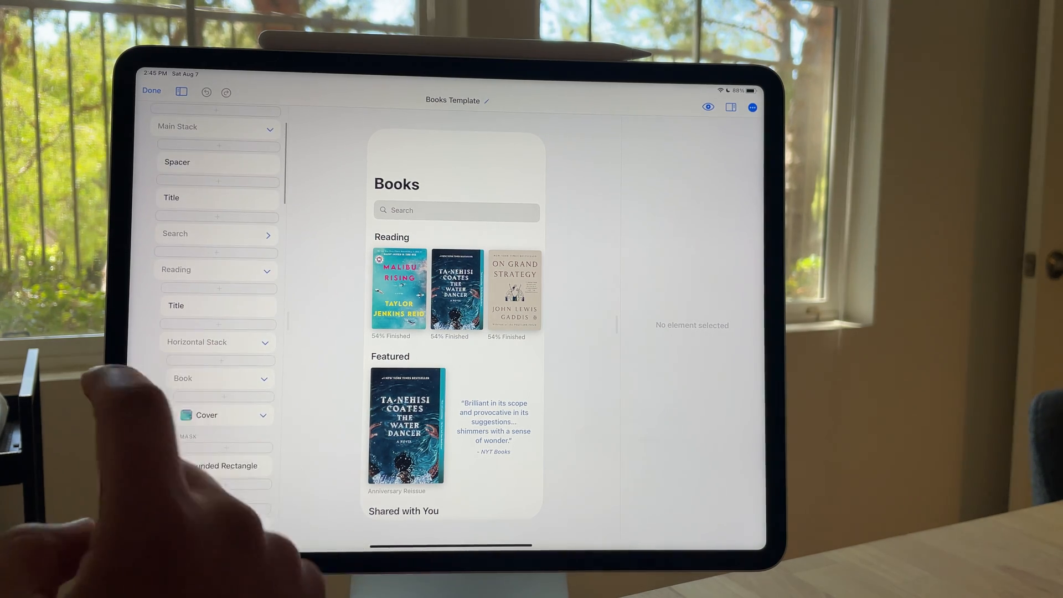
Give the Horizontal Stack reading row horizontal padding 20 and rename it Books Row.
{"action": "left_click", "coordinate": [197, 342]}
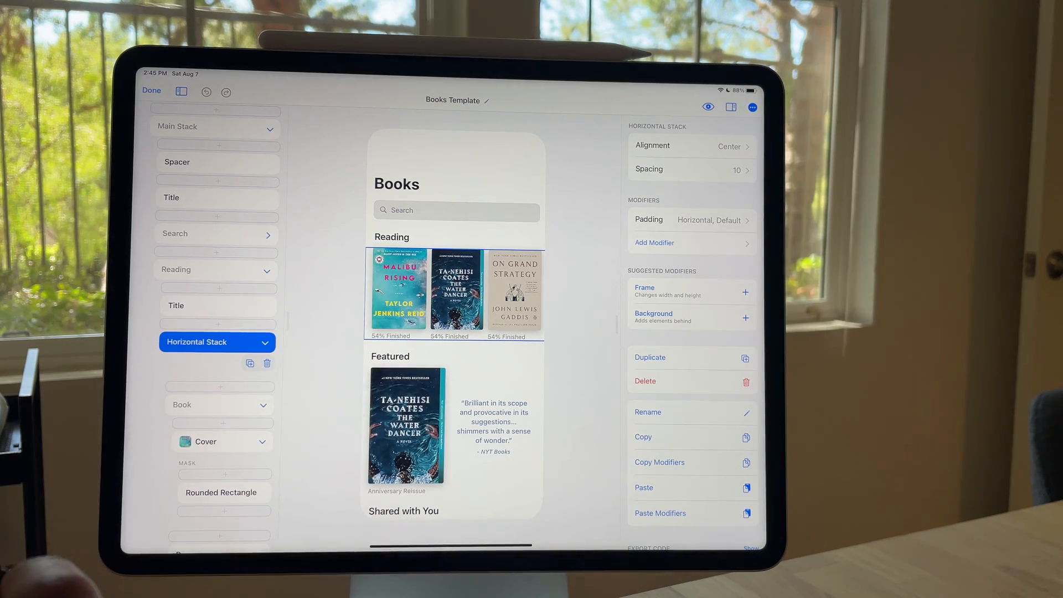
{"action": "left_click", "coordinate": [692, 220]}
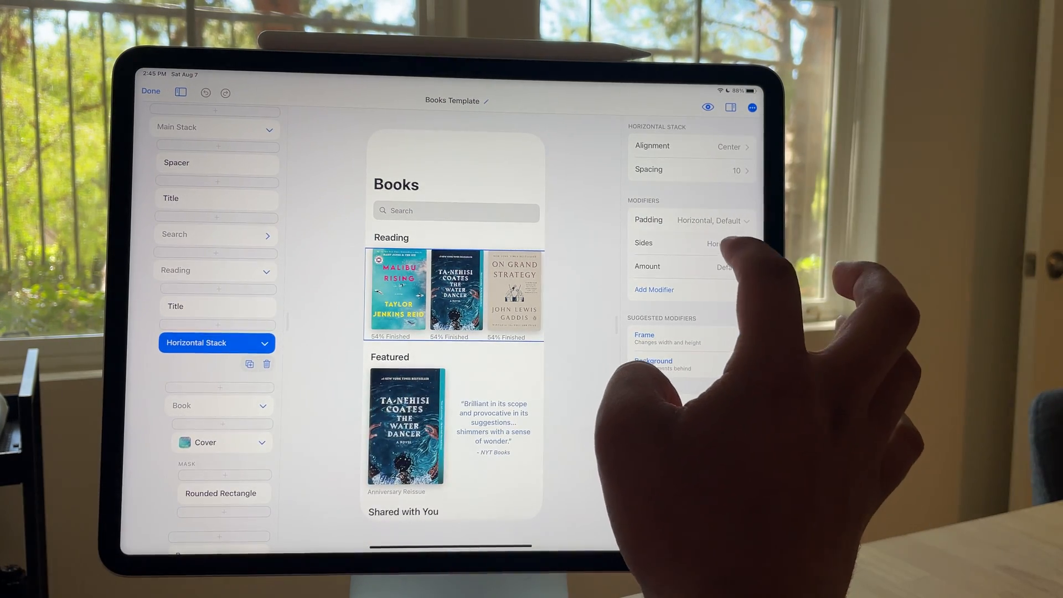
{"action": "left_click", "coordinate": [692, 266]}
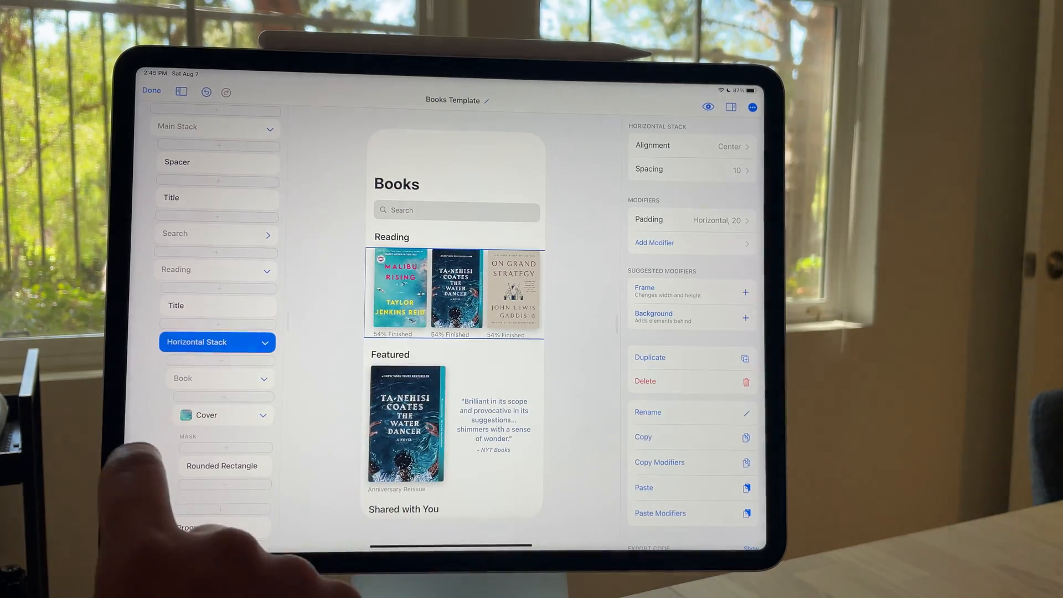
{"action": "left_click", "coordinate": [648, 412]}
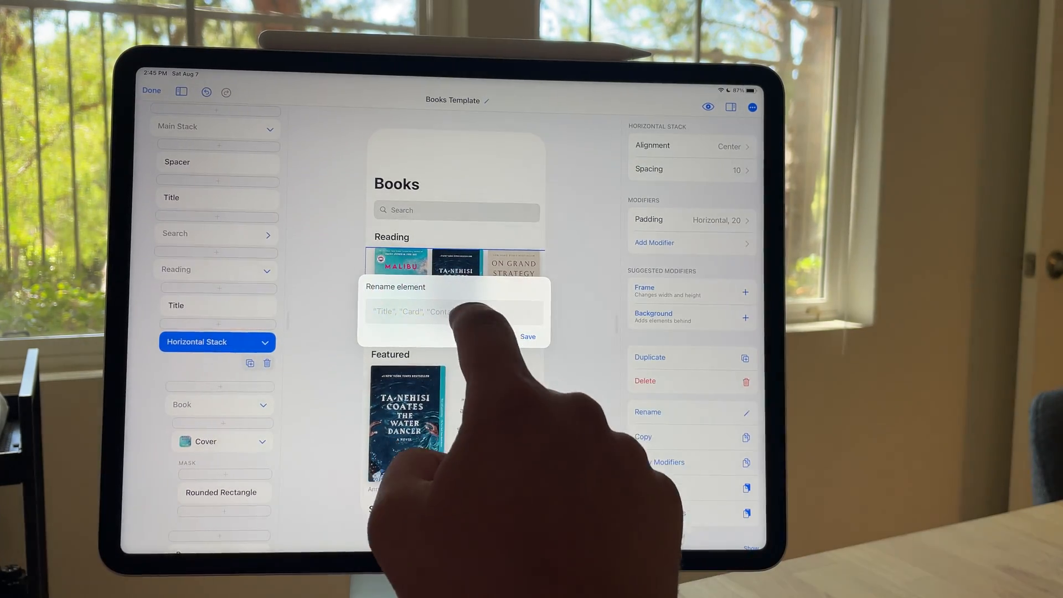
{"action": "type", "text": "Boo"}
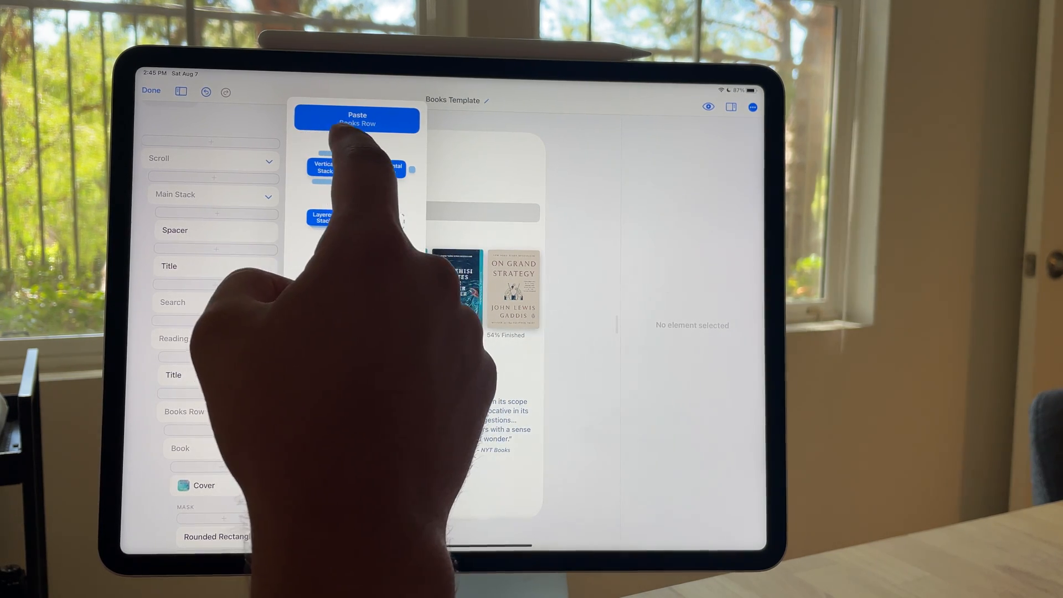
Paste the copied Books Row under Featured, then leave Books Template for the Text Widget.
{"action": "left_click", "coordinate": [357, 120]}
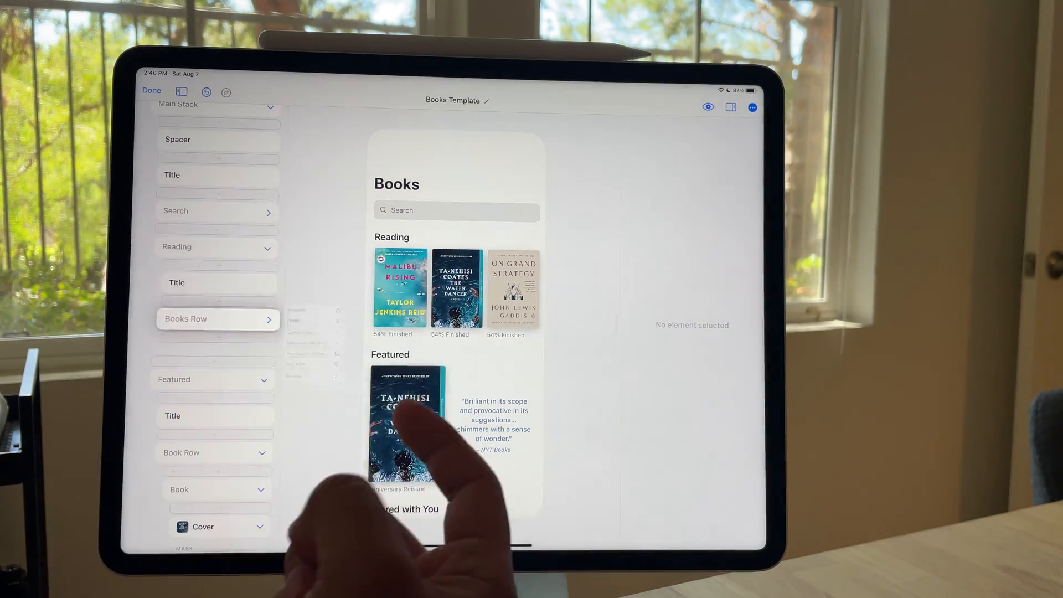
{"action": "left_click", "coordinate": [152, 89]}
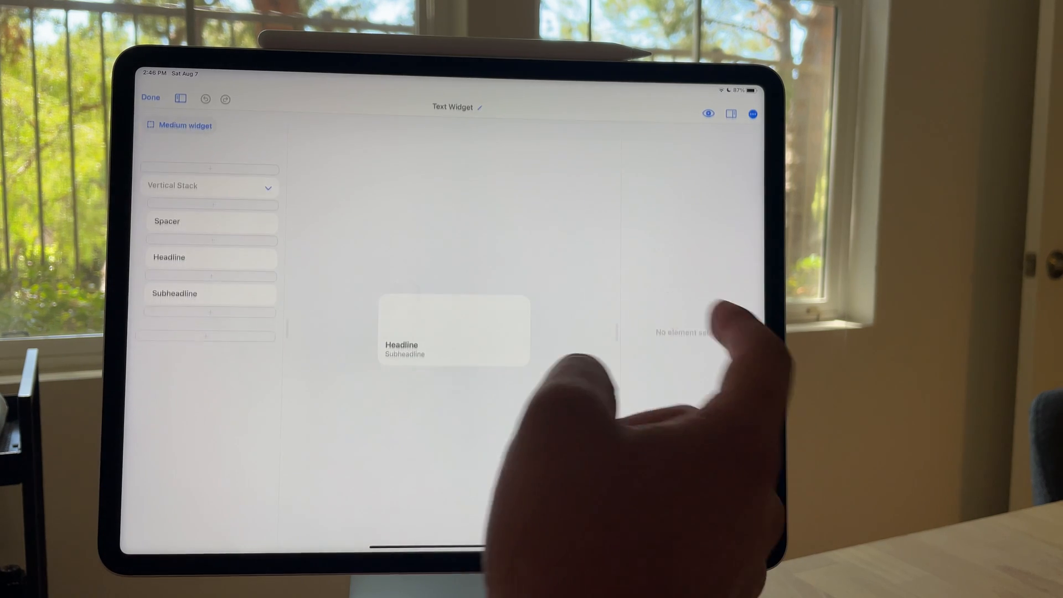
Delete the headline/subheadline Vertical Stack and paste Books Row into the empty Text Widget slot.
{"action": "left_click", "coordinate": [169, 257]}
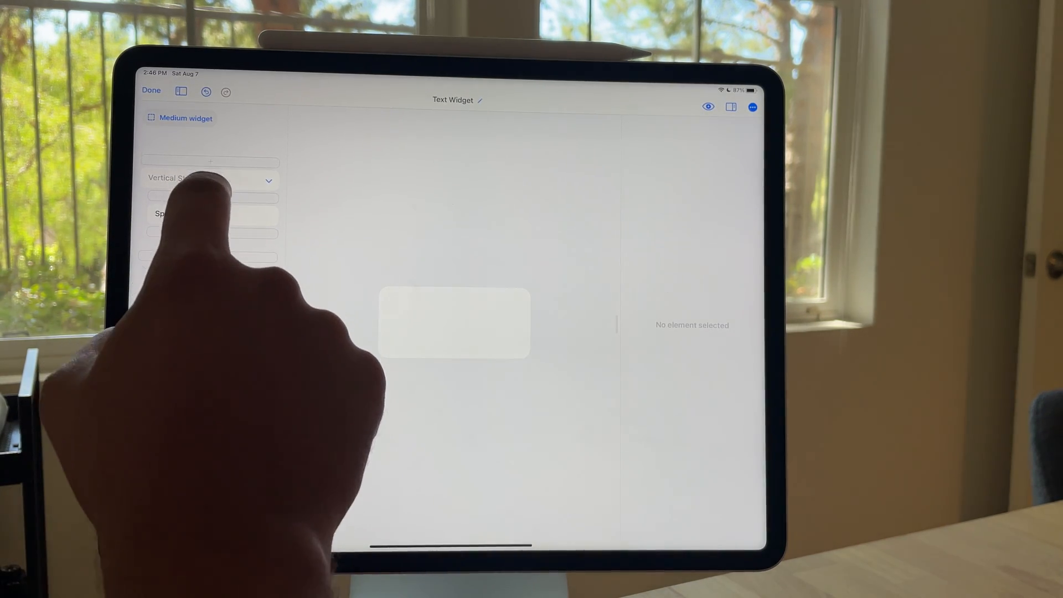
{"action": "left_click", "coordinate": [211, 162]}
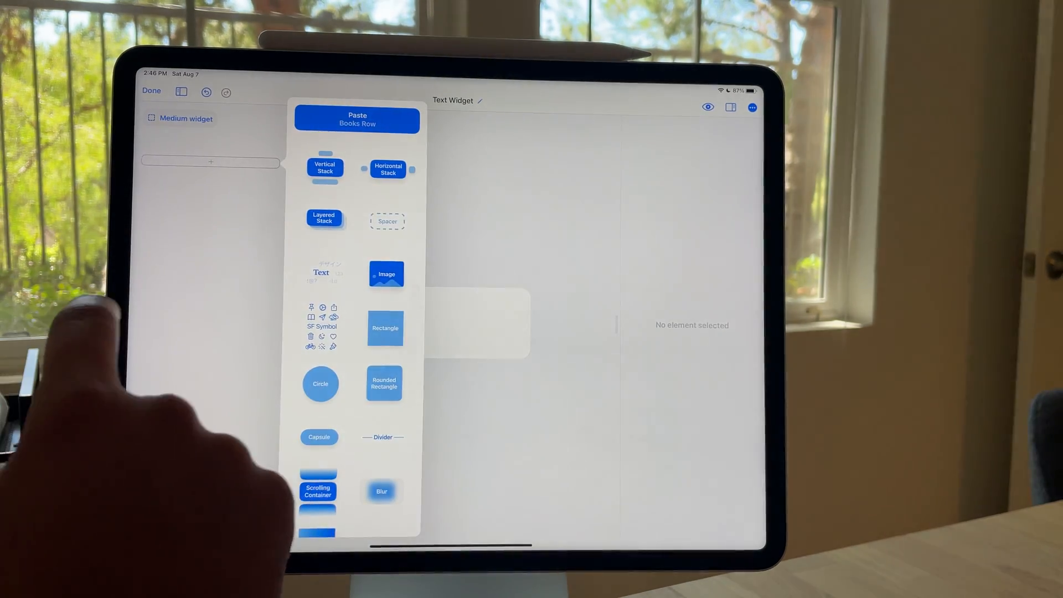
{"action": "left_click", "coordinate": [357, 120]}
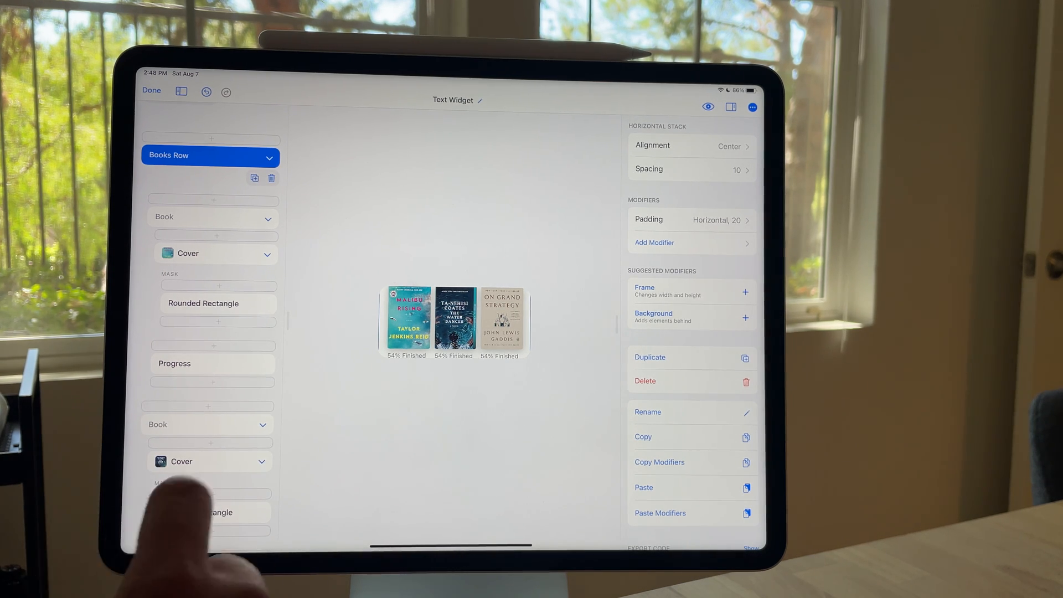
Close the Text Widget, check Books Template's search Icon layer, and move to the Graphical Widget.
{"action": "left_click", "coordinate": [152, 90]}
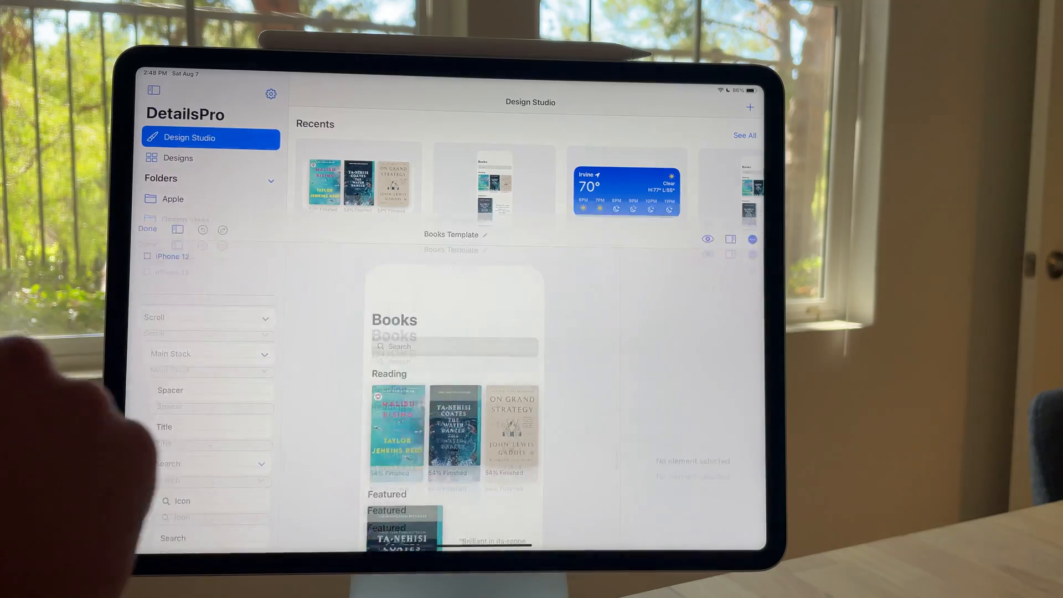
{"action": "left_click", "coordinate": [218, 318]}
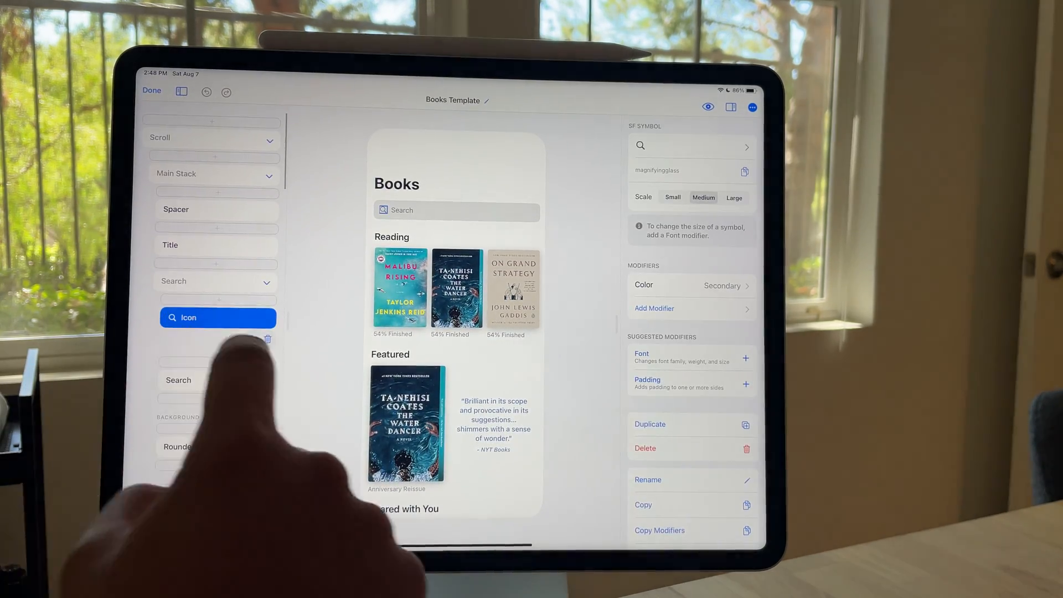
{"action": "left_click", "coordinate": [647, 480]}
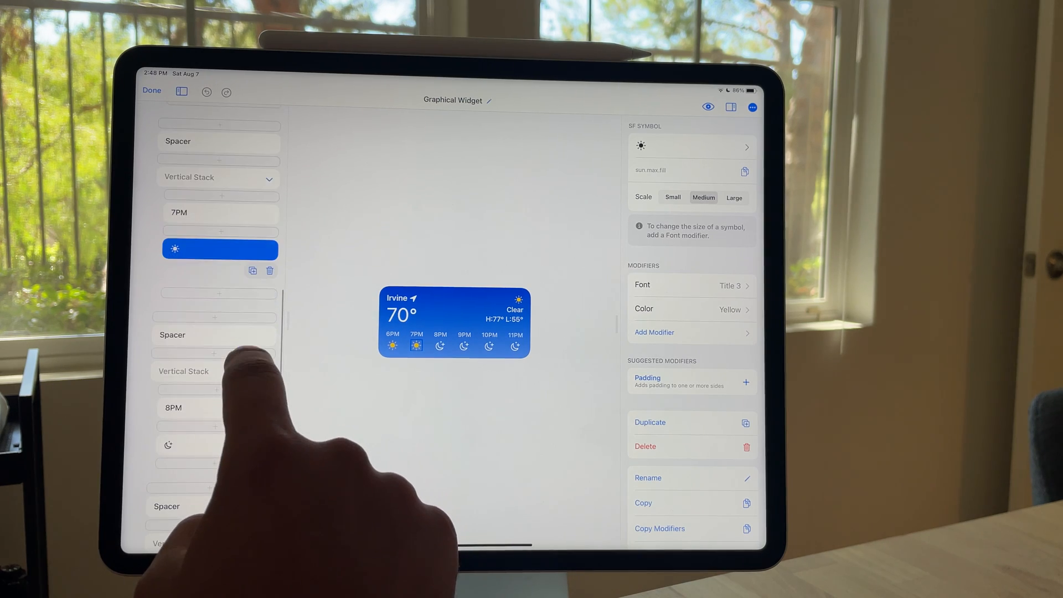
Rename the 7PM column's sun symbol layer to Weather Type.
{"action": "left_click", "coordinate": [648, 477]}
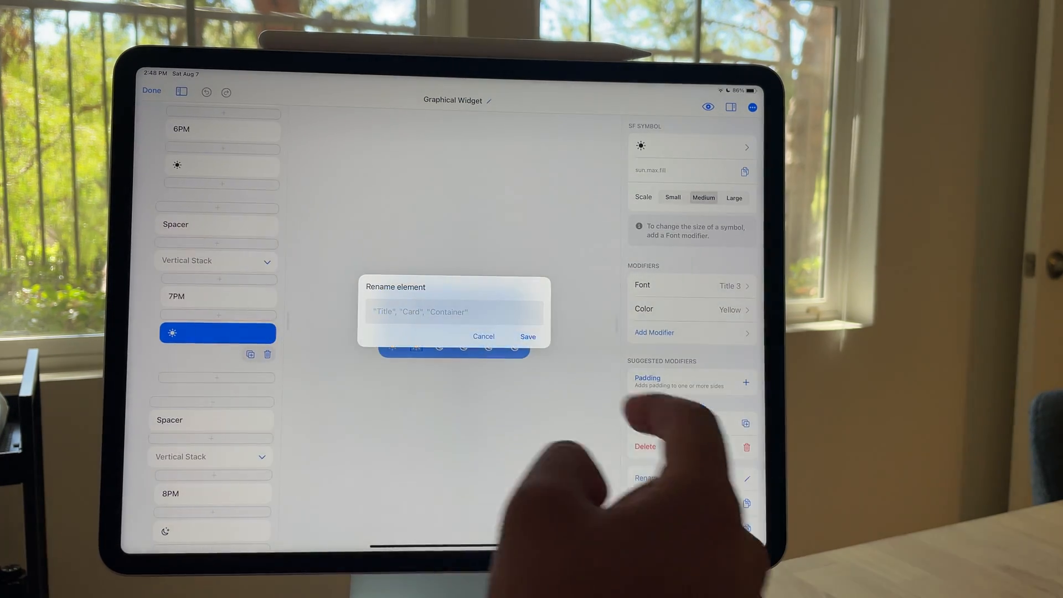
{"action": "left_click", "coordinate": [453, 312]}
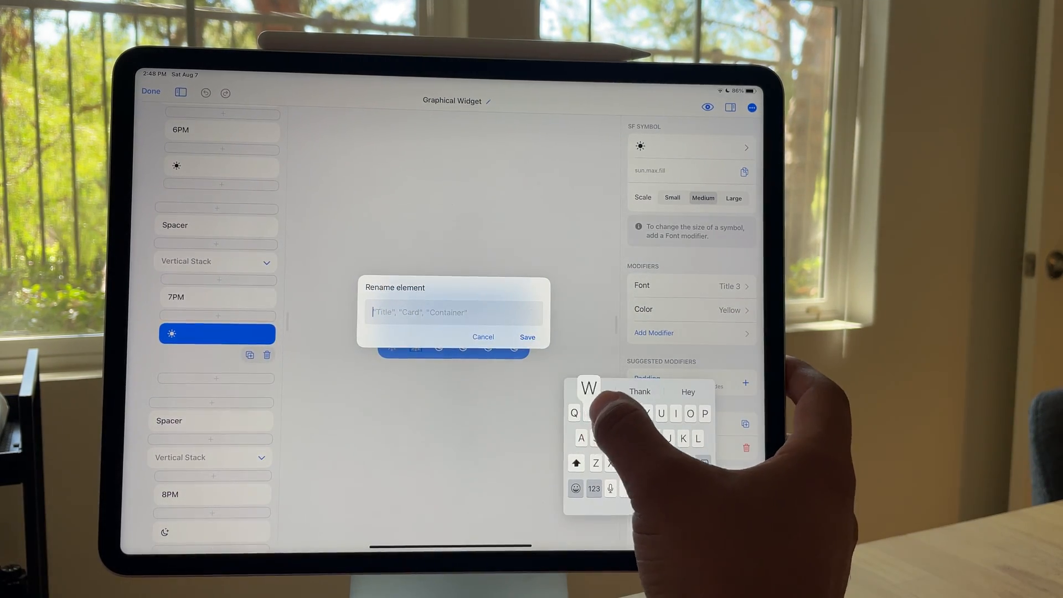
{"action": "type", "text": "Weather"}
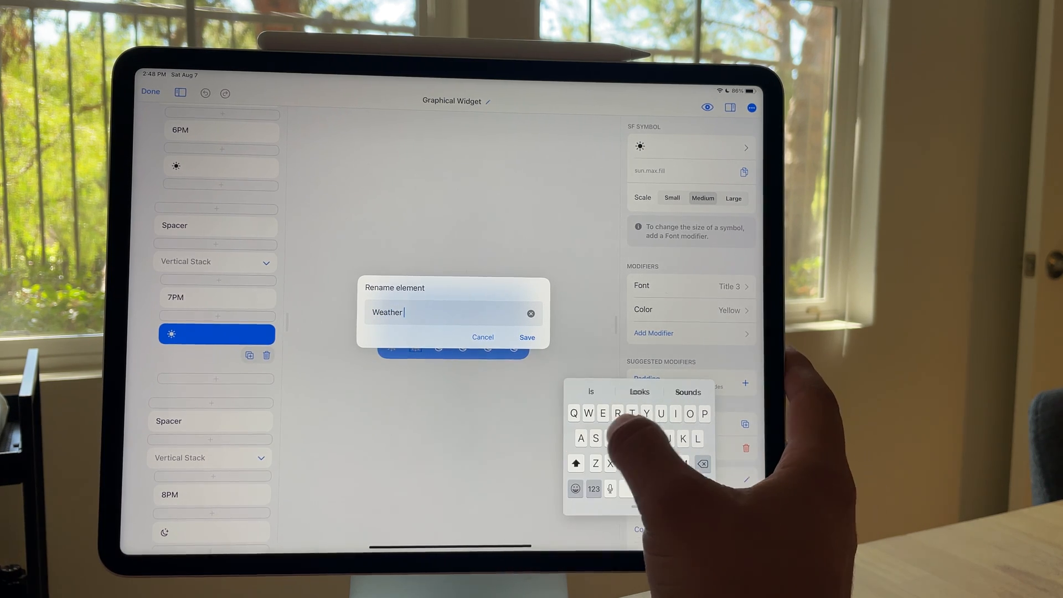
{"action": "left_click", "coordinate": [528, 337]}
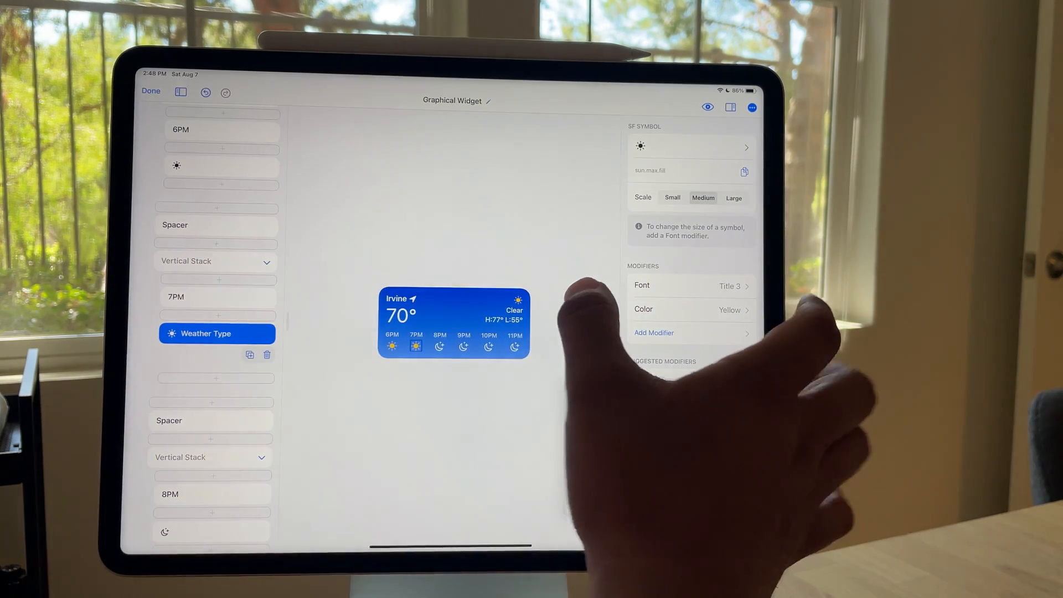
Rename the 7PM text label to Hour and its Vertical Stack to Hour Block.
{"action": "left_click", "coordinate": [175, 297]}
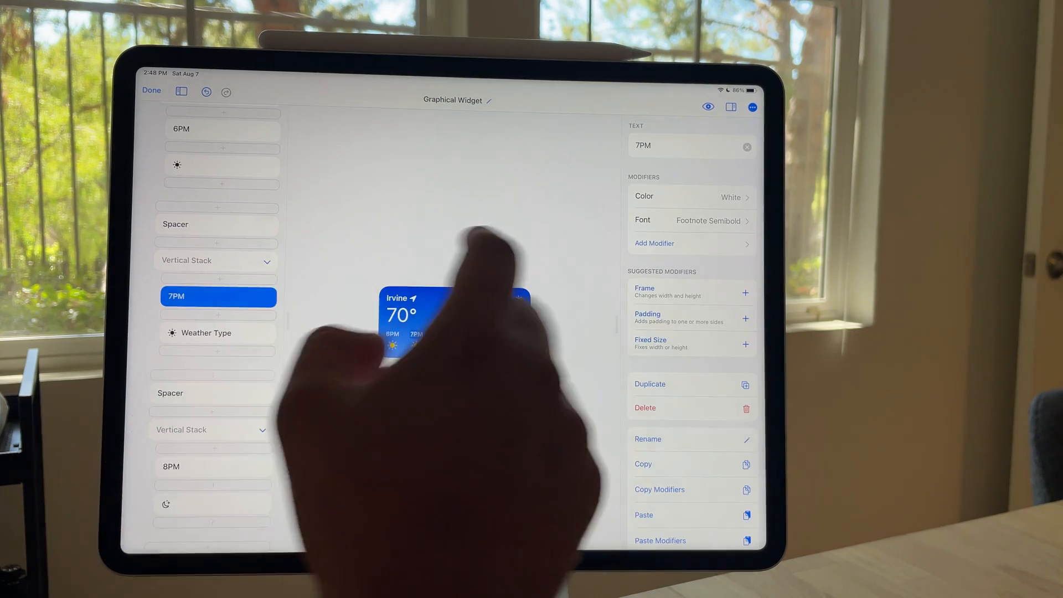
{"action": "left_click", "coordinate": [647, 438]}
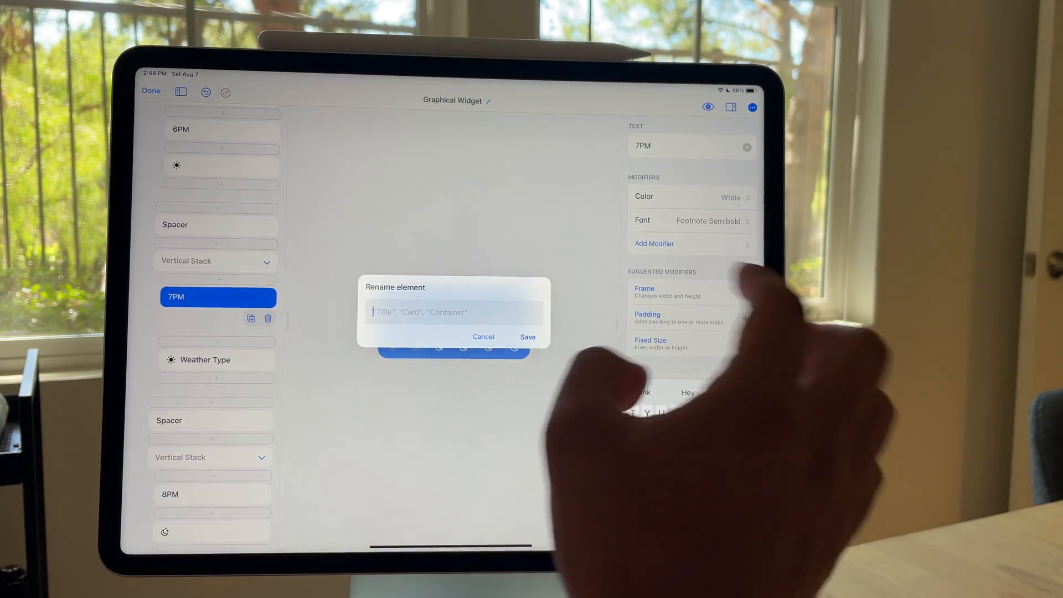
{"action": "type", "text": "Hour"}
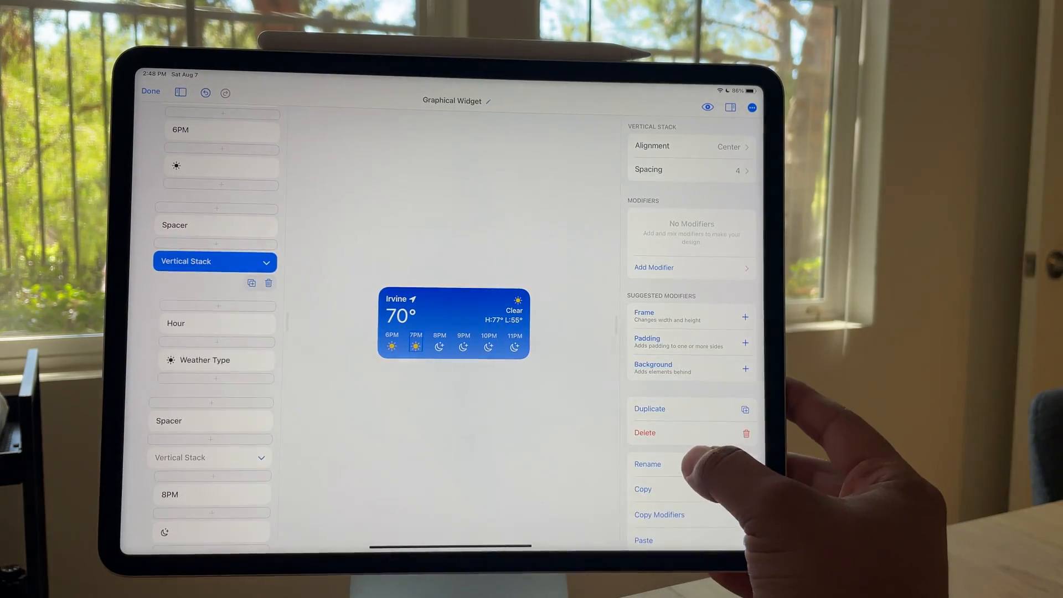
{"action": "left_click", "coordinate": [647, 464]}
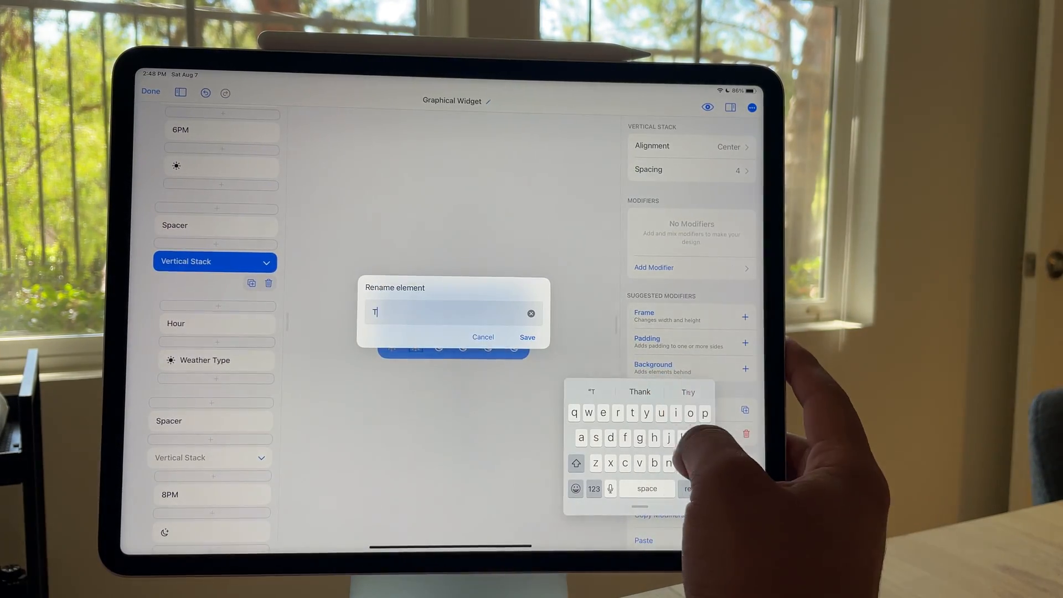
{"action": "type", "text": "our Blo"}
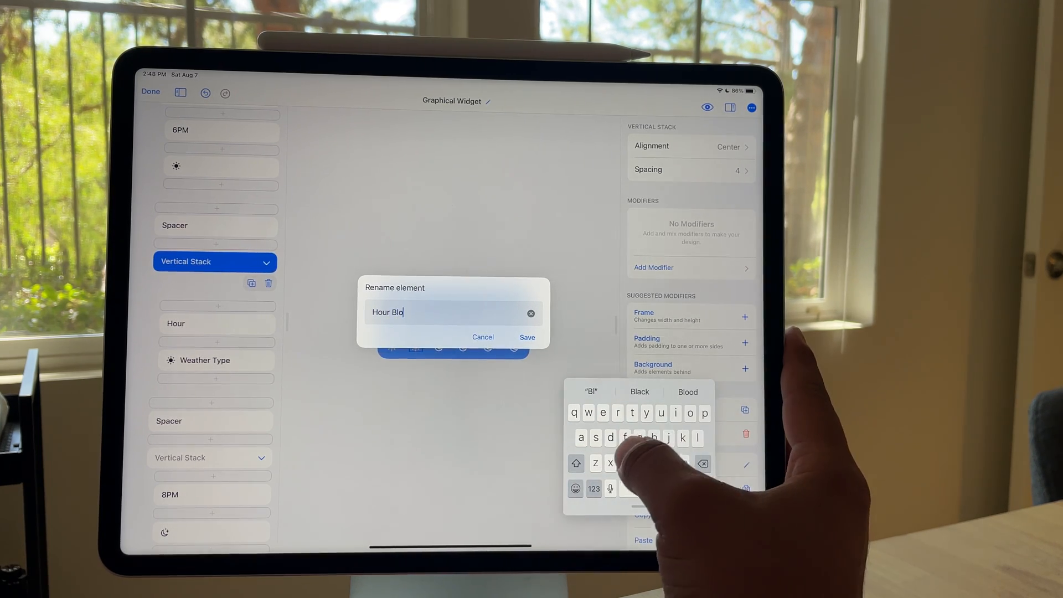
{"action": "left_click", "coordinate": [527, 336]}
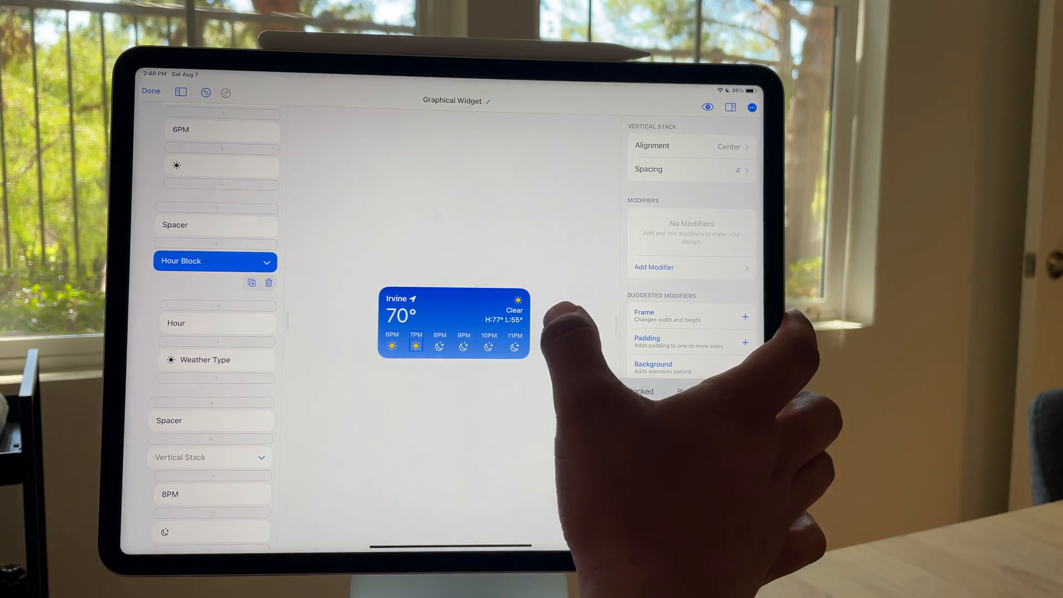